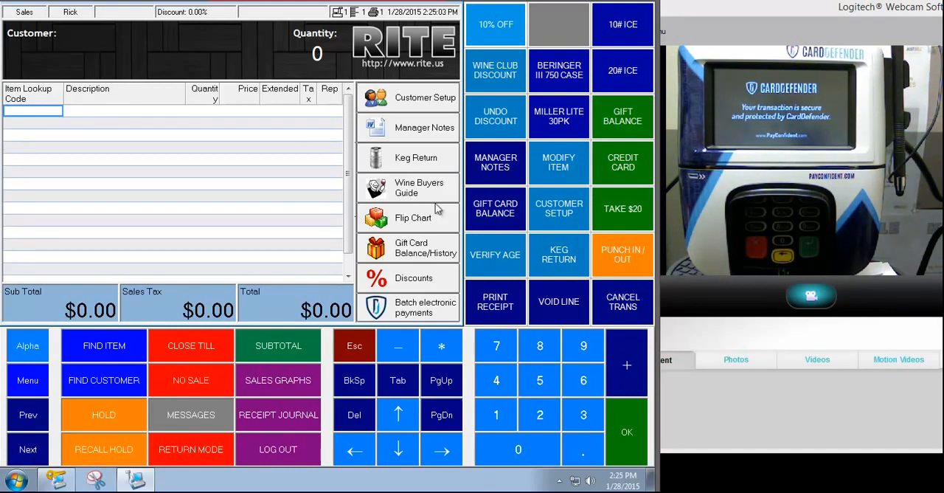
mouse_move(514, 297)
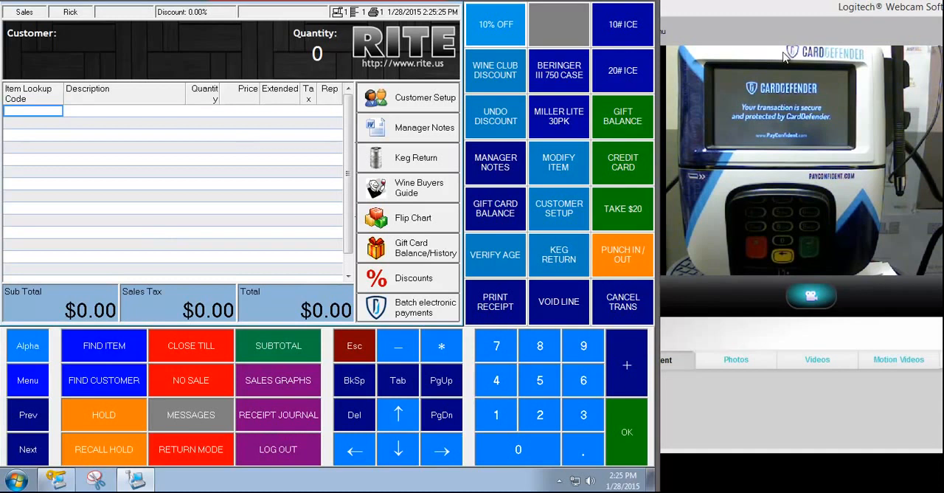
mouse_move(750, 205)
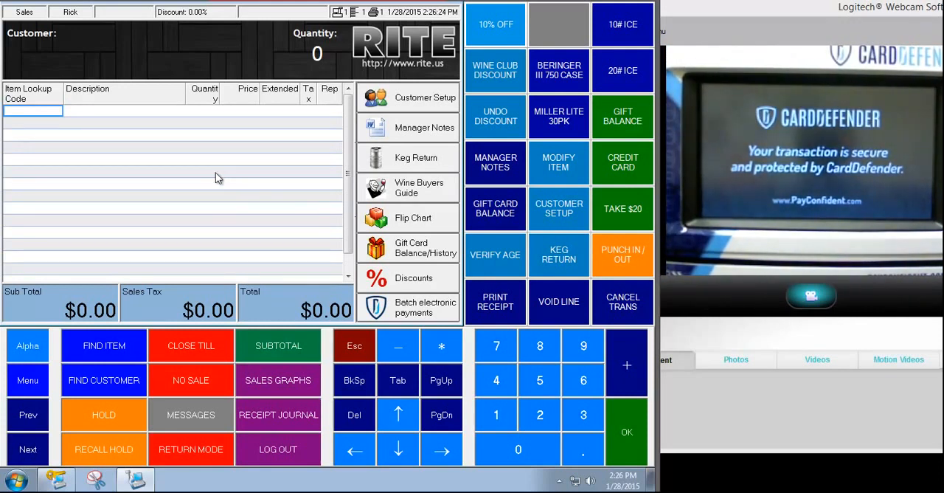
- Add 267 RUM MANGO 200 ml and reprice it to $0.04 under Competitor Price Match
click(103, 345)
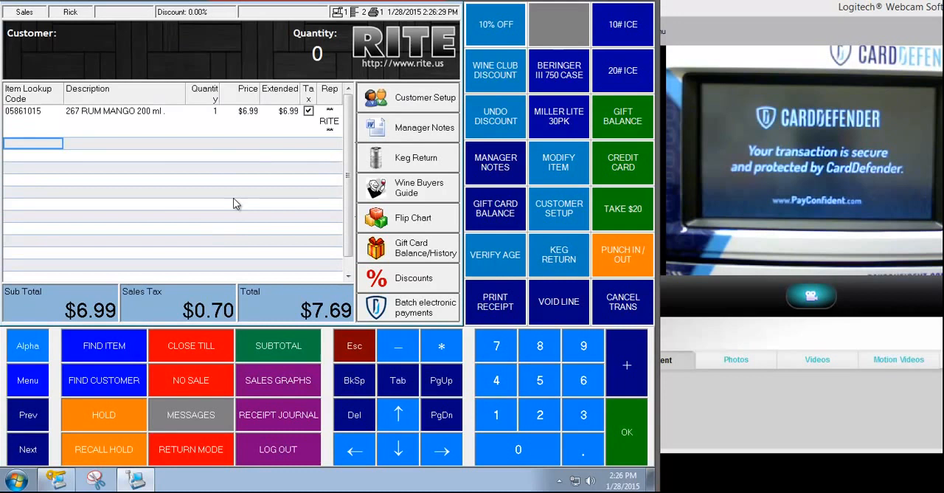
click(240, 122)
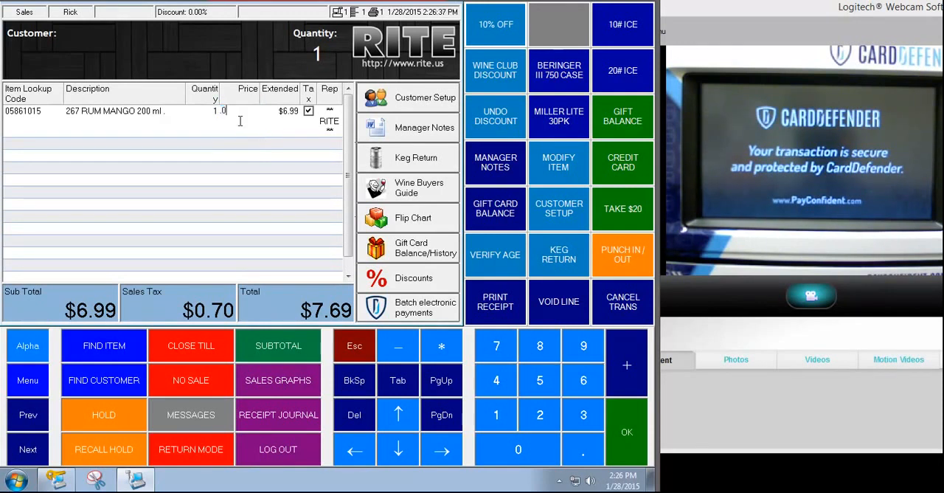
click(414, 279)
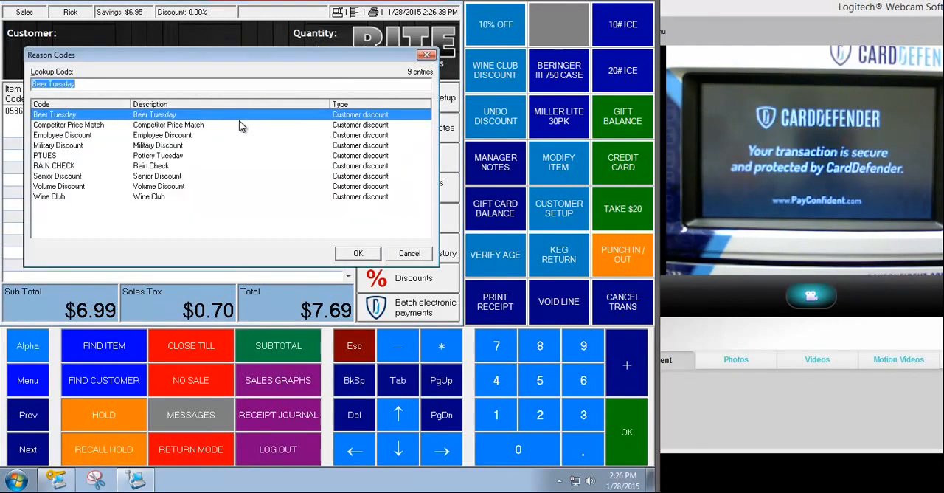
click(358, 253)
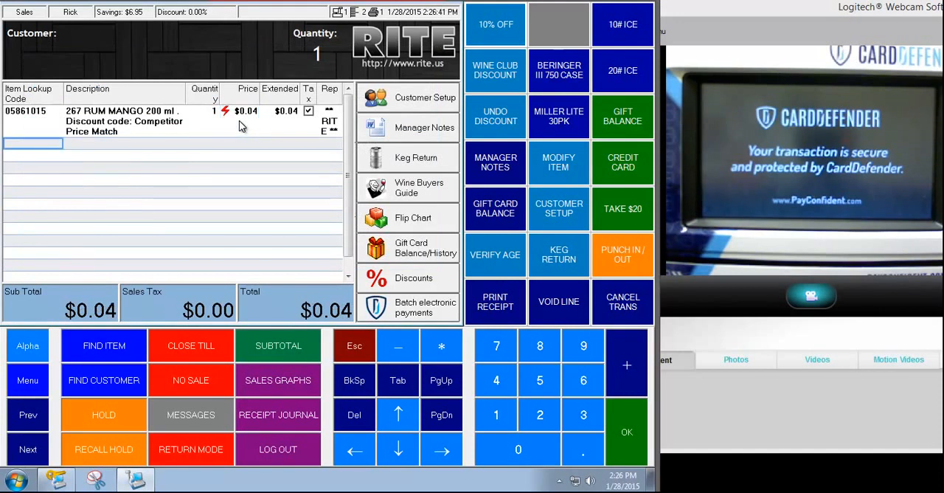
- Open the Tender dialog showing $0.04 due, then cancel back to the open sale
click(278, 345)
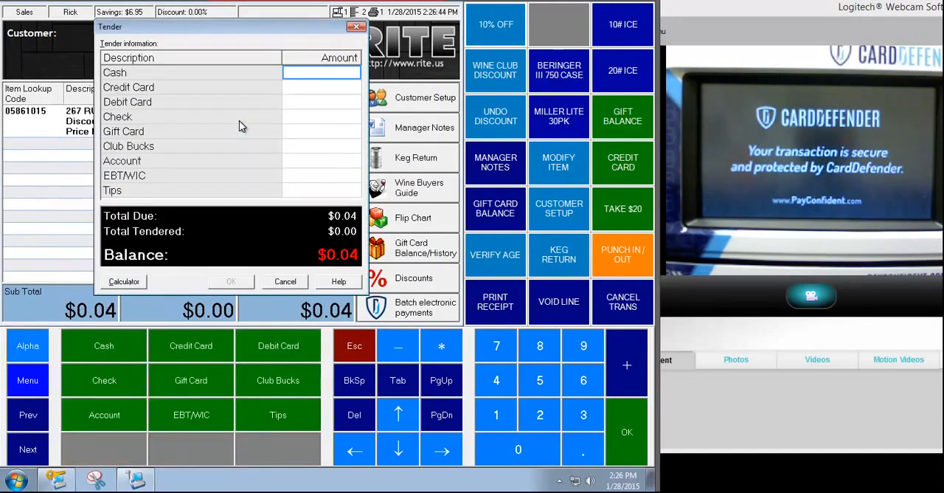
click(284, 281)
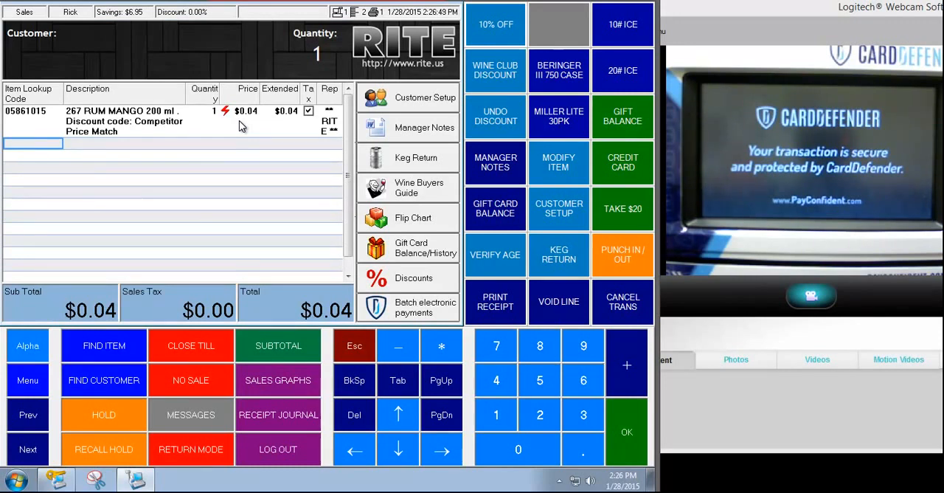
mouse_move(171, 238)
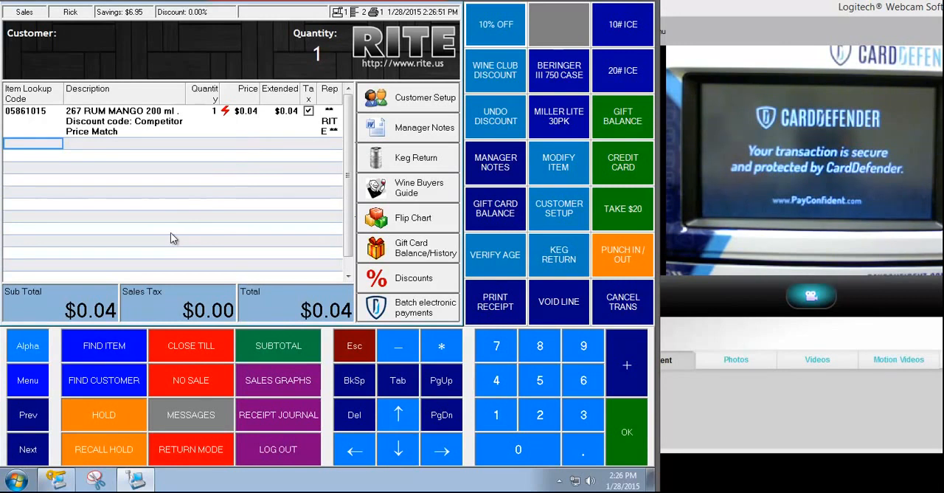
mouse_move(181, 234)
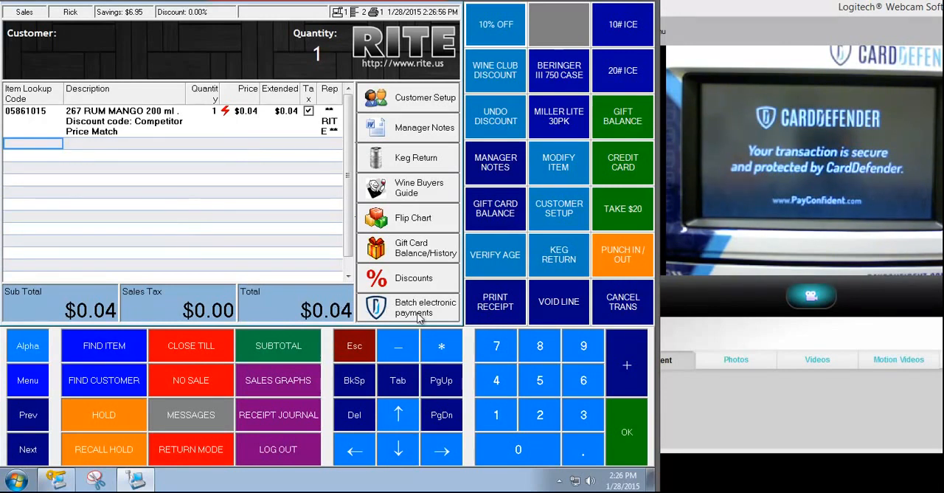
mouse_move(409, 308)
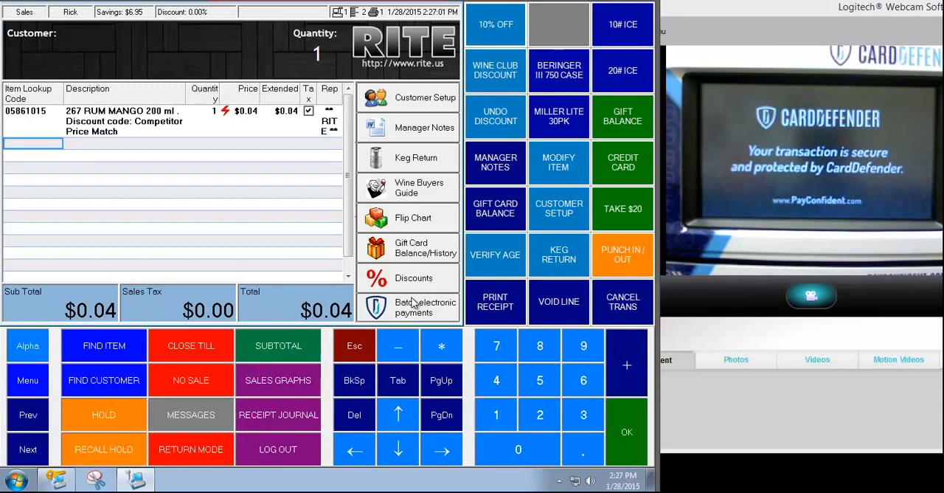
mouse_move(199, 187)
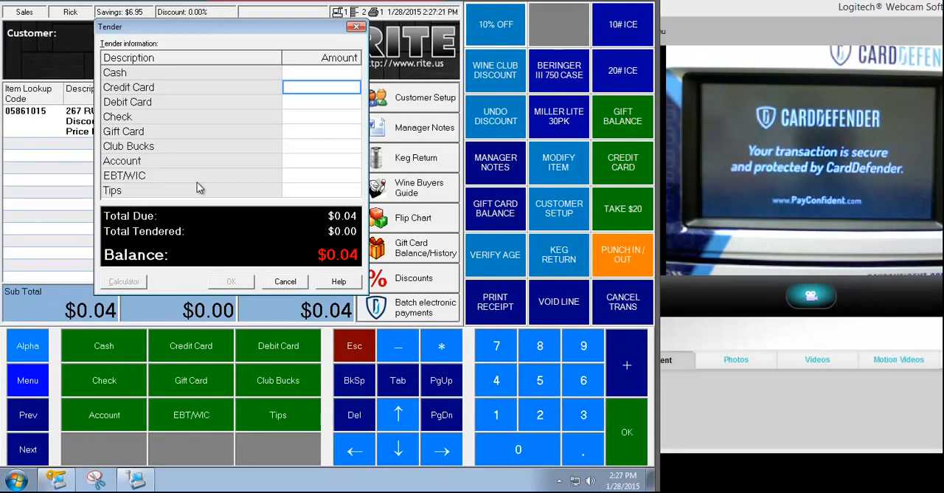
click(321, 117)
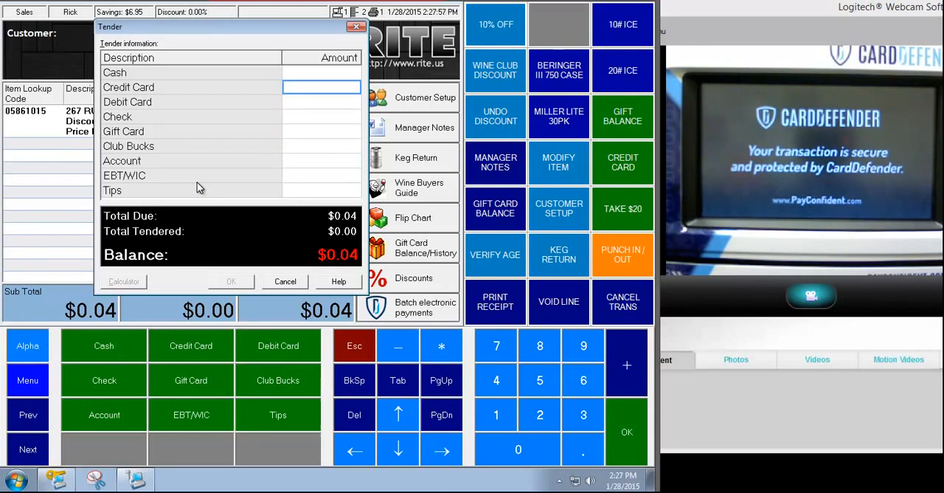
- Tender $0.04 to Credit Card and acknowledge the terminal's ABORTED error
click(190, 345)
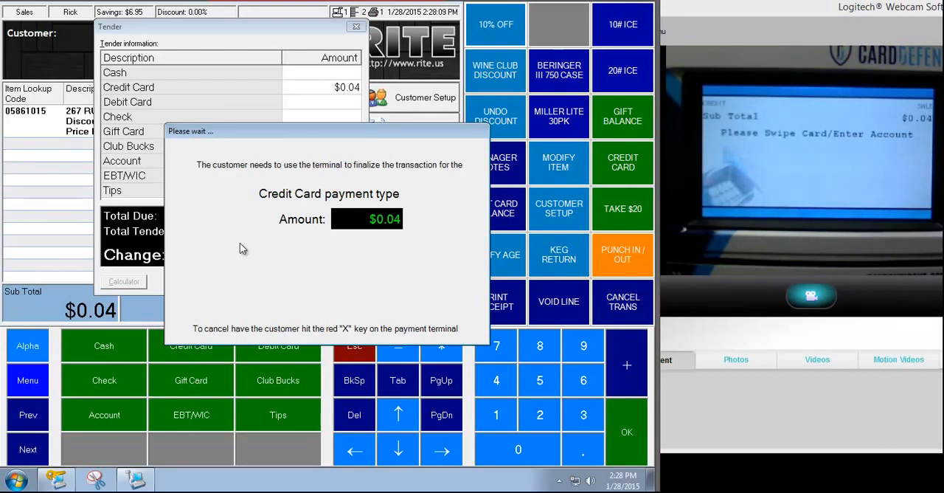
mouse_move(199, 167)
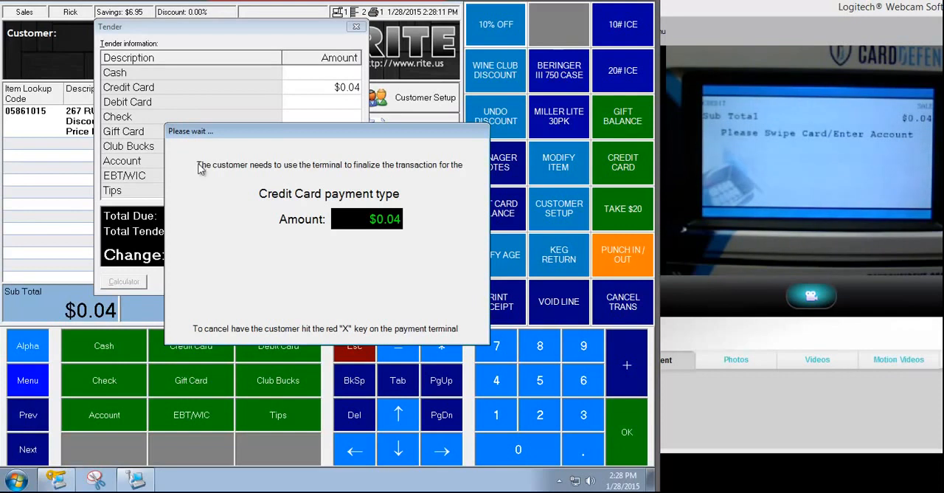
mouse_move(341, 264)
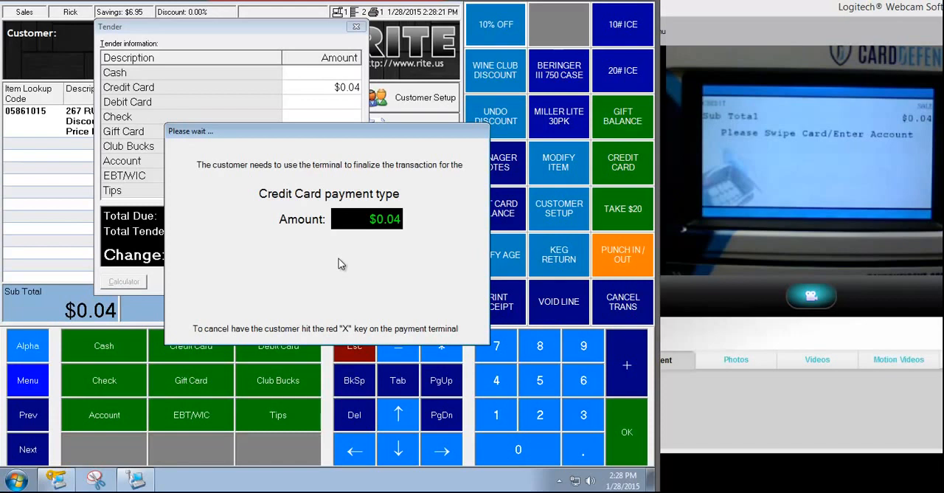
mouse_move(188, 369)
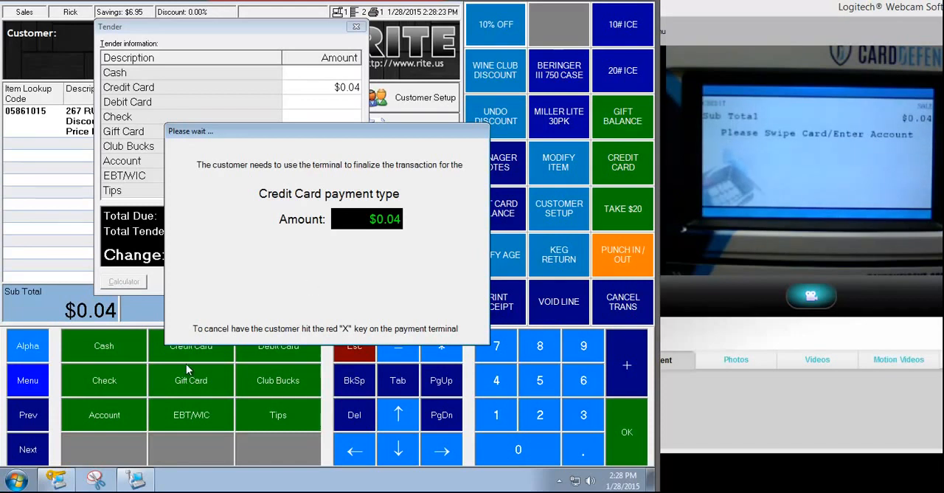
mouse_move(315, 338)
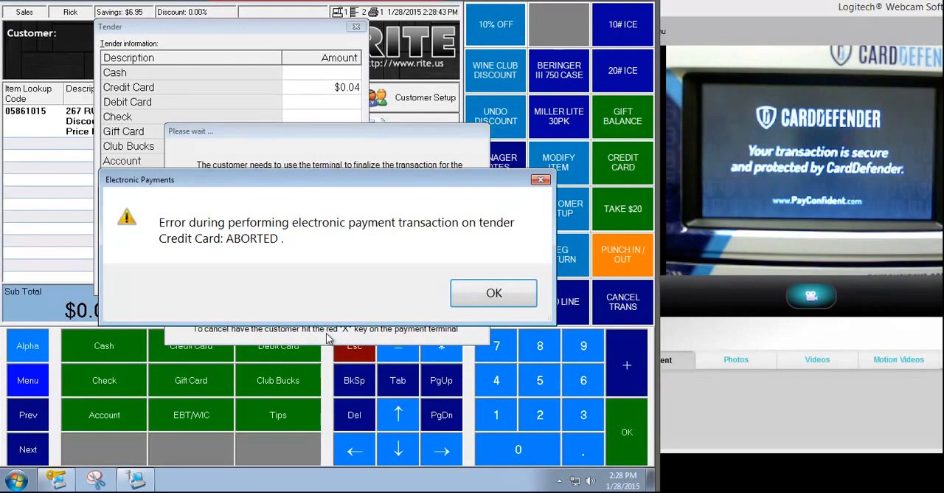
click(493, 293)
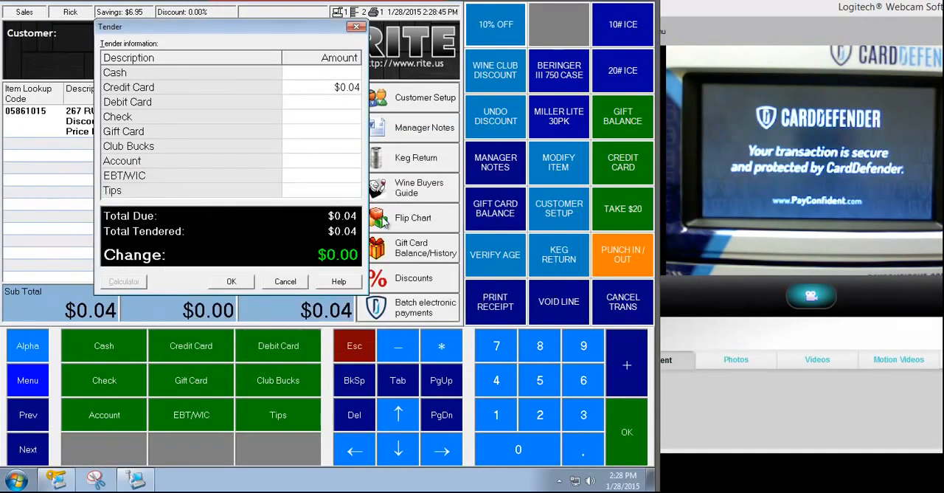
mouse_move(329, 99)
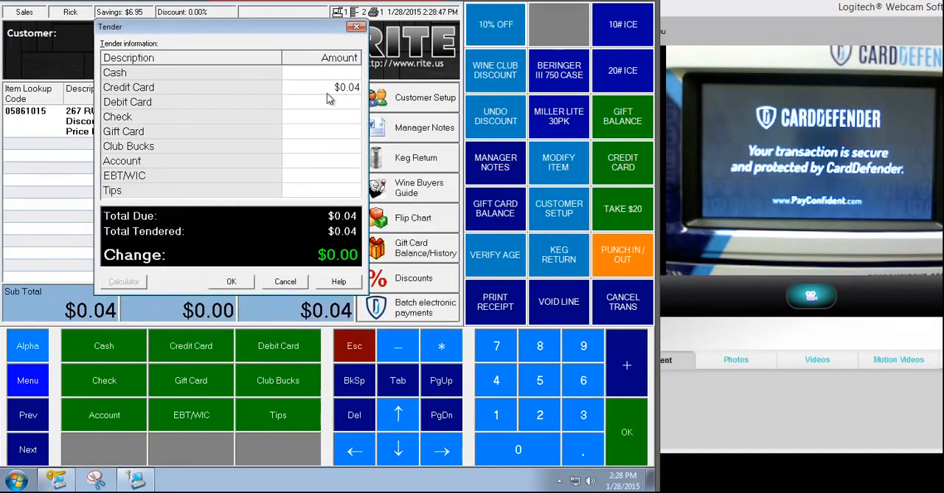
mouse_move(239, 257)
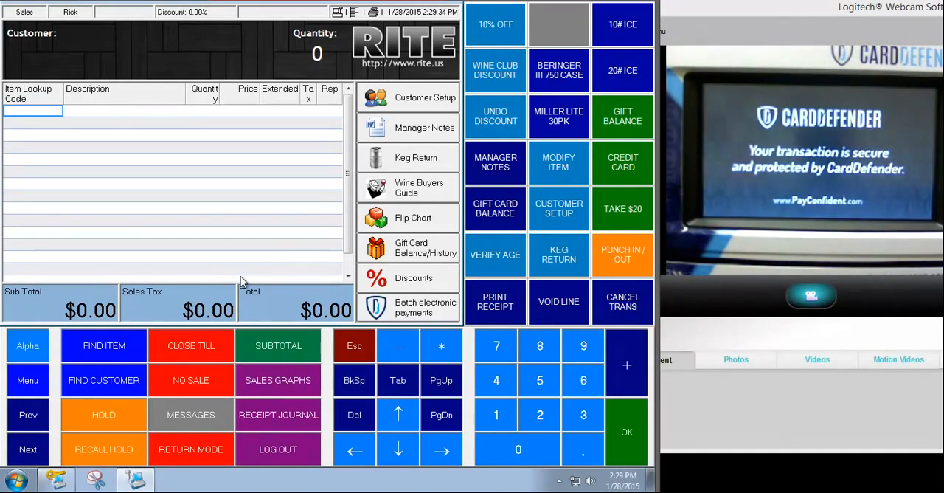
- View receipt 19232 in the Journal Viewer down to its barcode and thank-you message
click(278, 414)
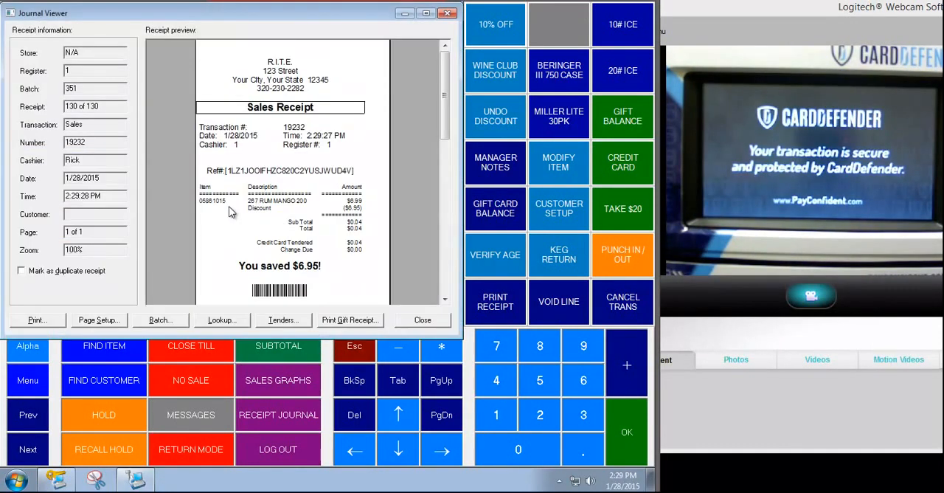
scroll(down, 3)
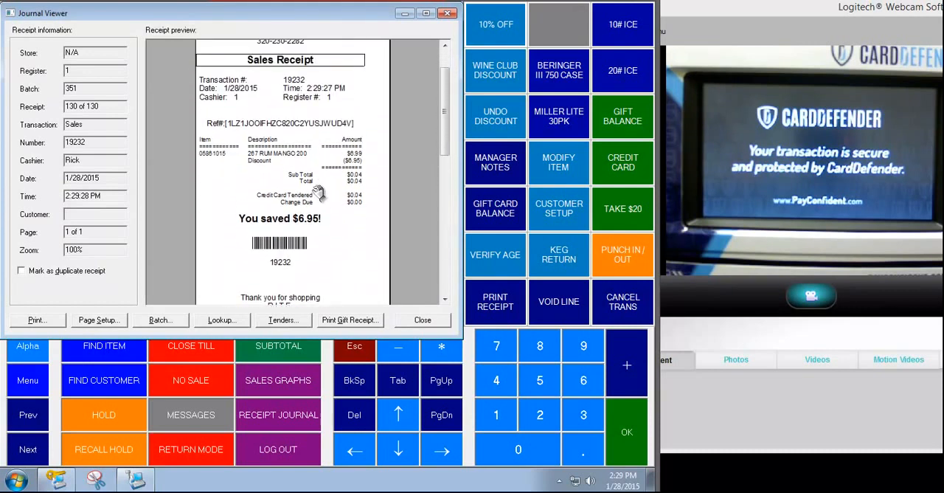
mouse_move(203, 136)
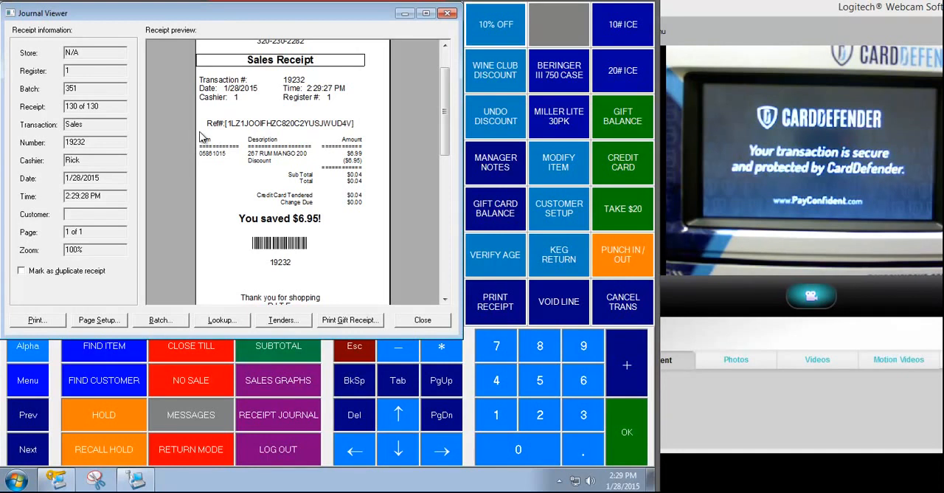
mouse_move(344, 141)
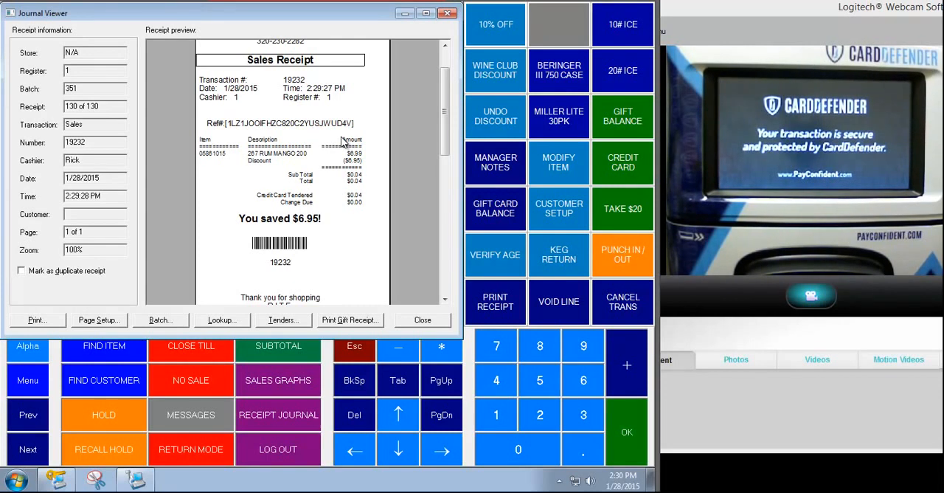
mouse_move(286, 140)
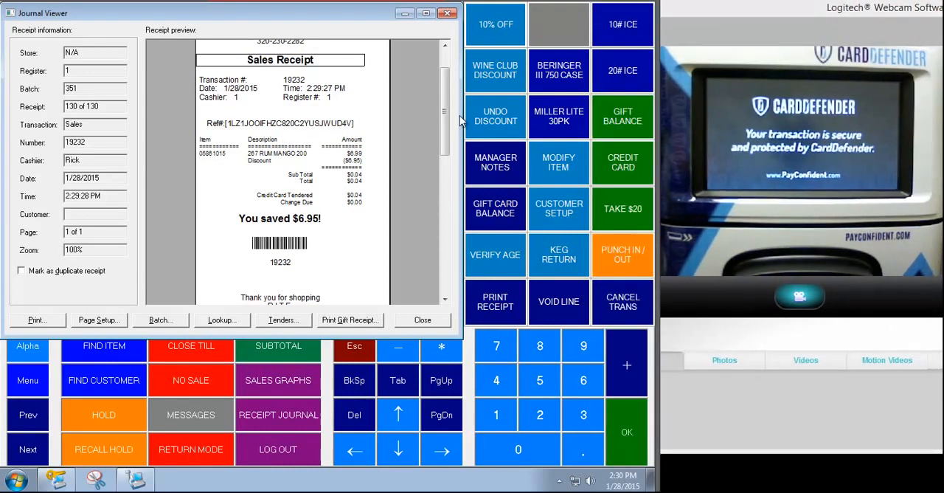
scroll(down, 3)
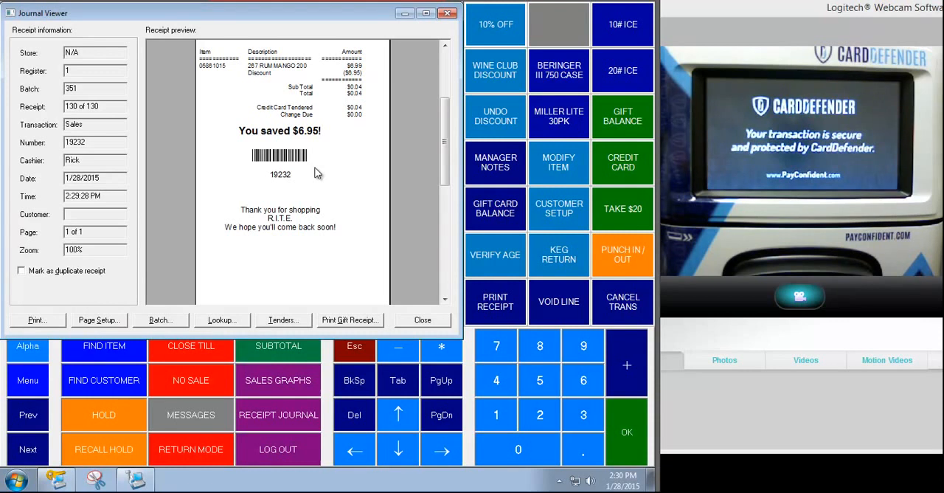
mouse_move(140, 321)
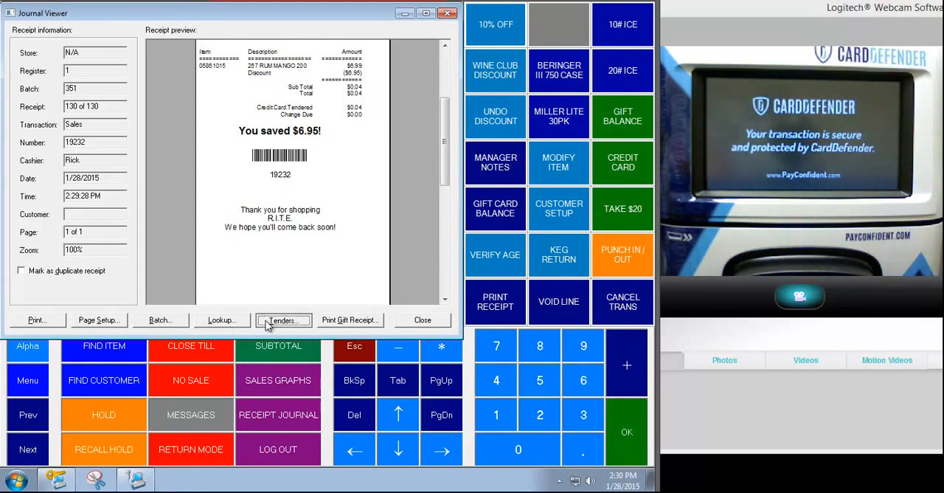
- Check receipt 19232's $0.04 credit card tender and signature, then close the journal
click(284, 320)
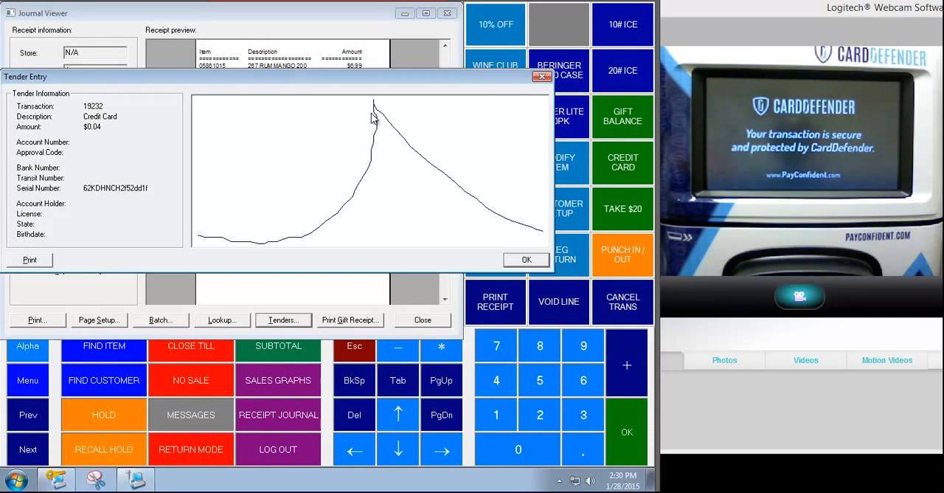
mouse_move(186, 269)
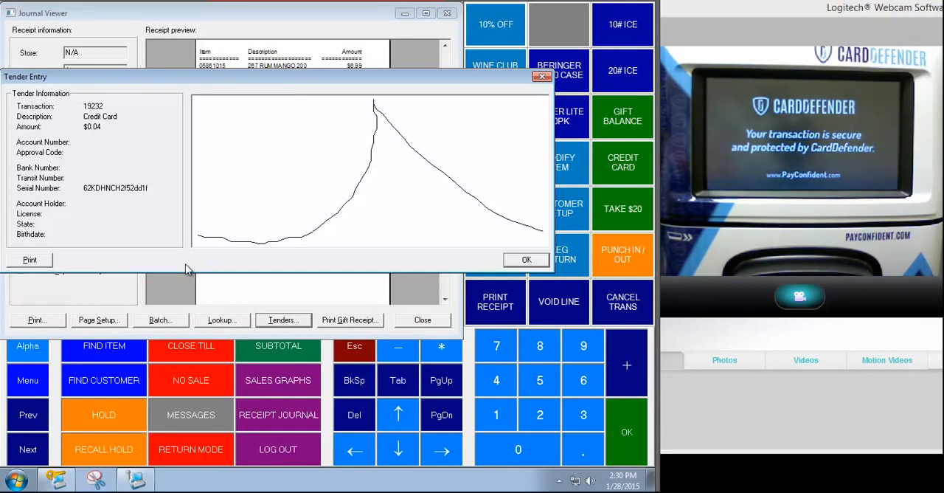
mouse_move(188, 53)
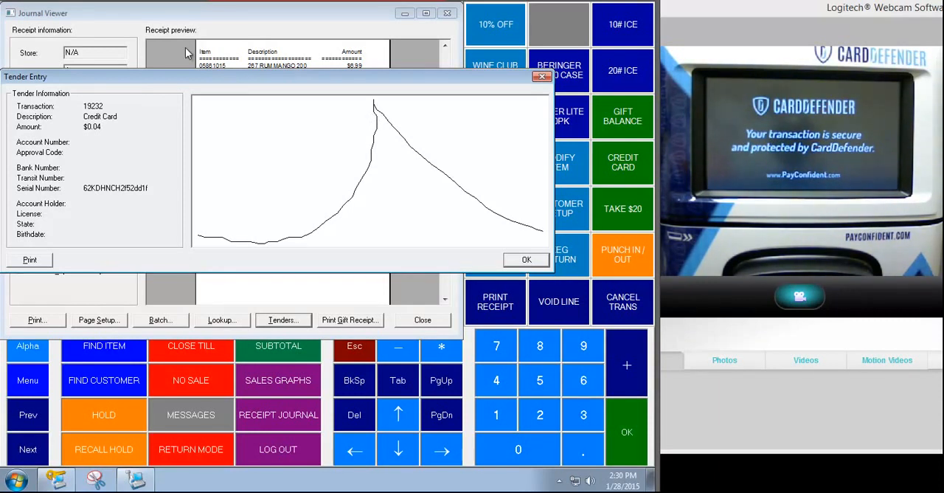
click(526, 260)
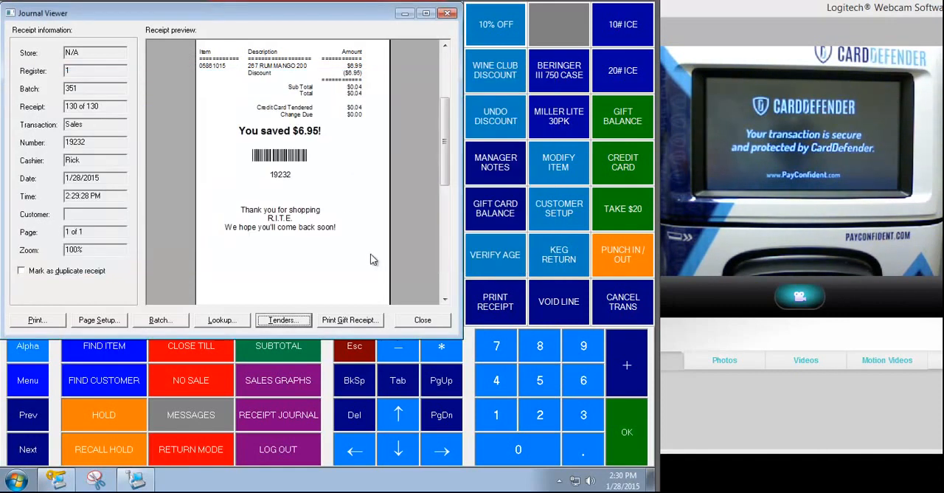
click(422, 319)
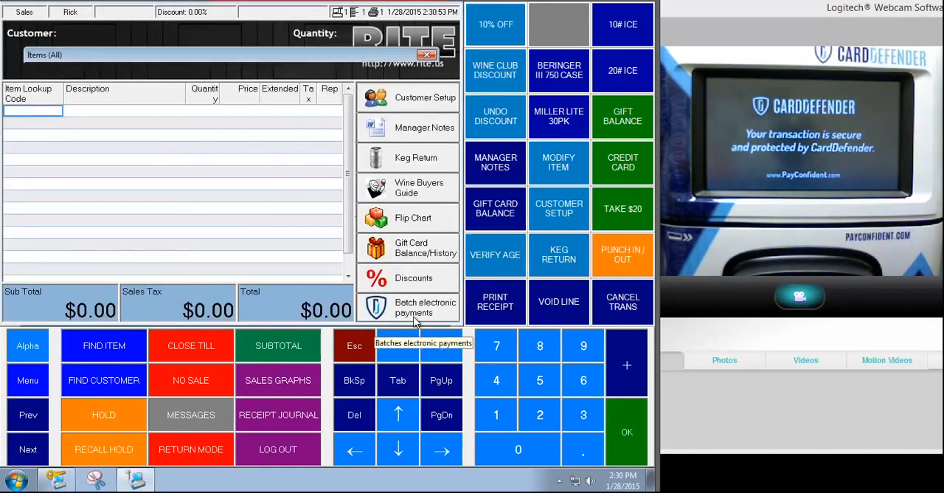
click(103, 345)
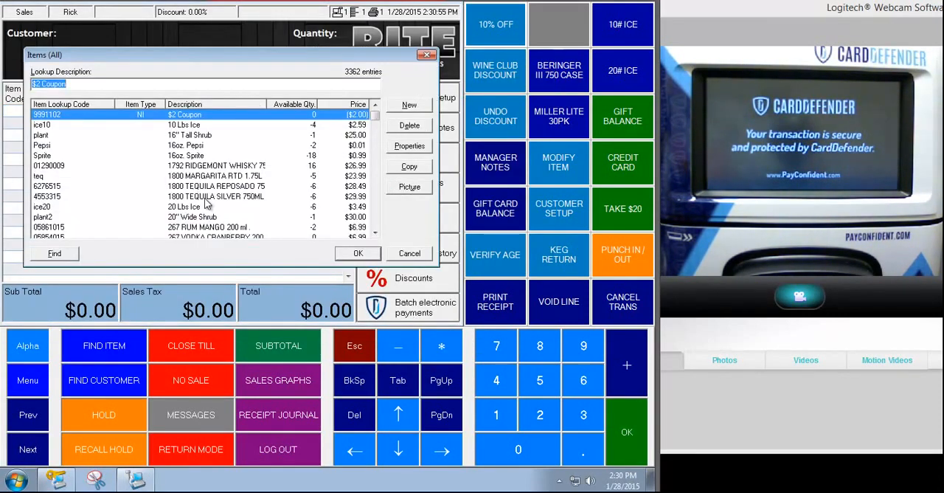
- Add 20 Lbs Ice and discount it to $0.01 with the Beer Tuesday reason code
click(358, 253)
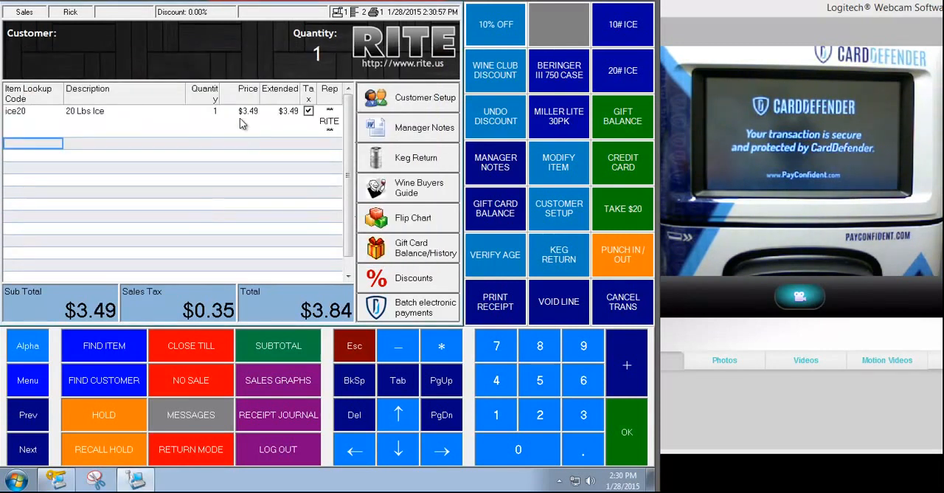
click(413, 277)
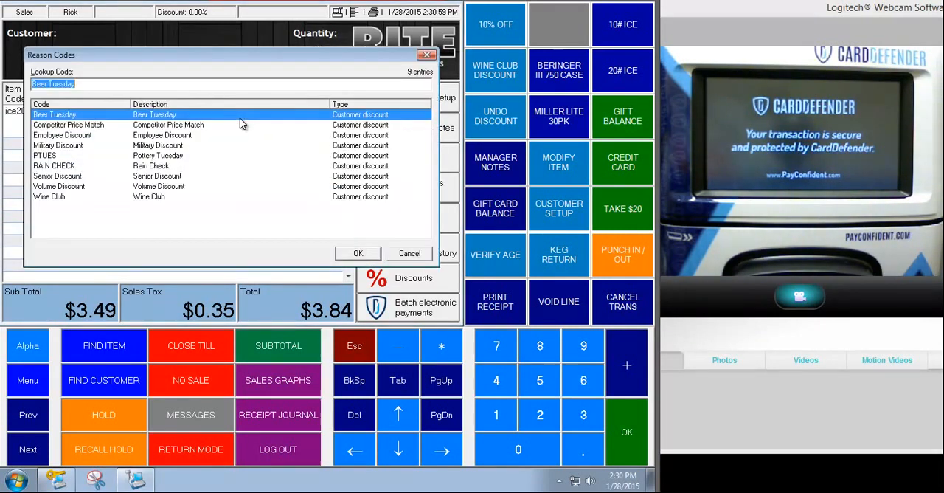
click(358, 253)
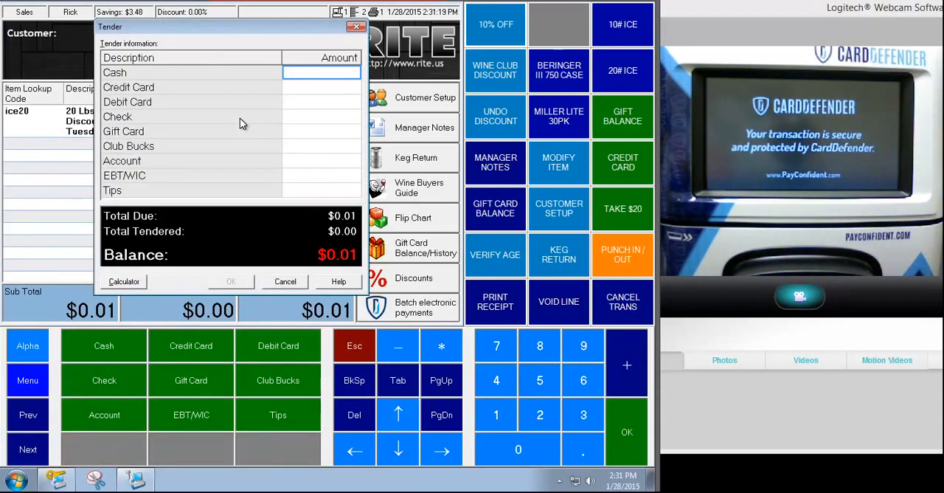
- Put $0.01 on Credit Card and dismiss the DUP TRANSACTION error
click(129, 87)
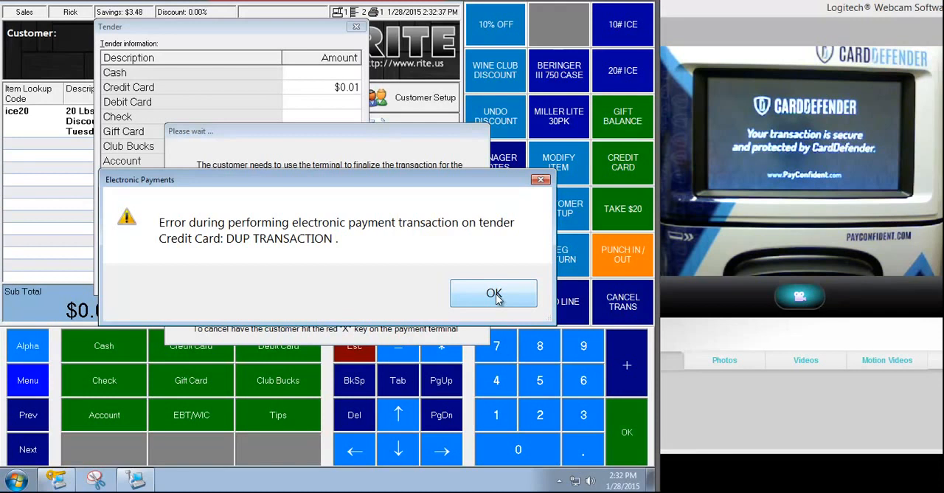
click(494, 293)
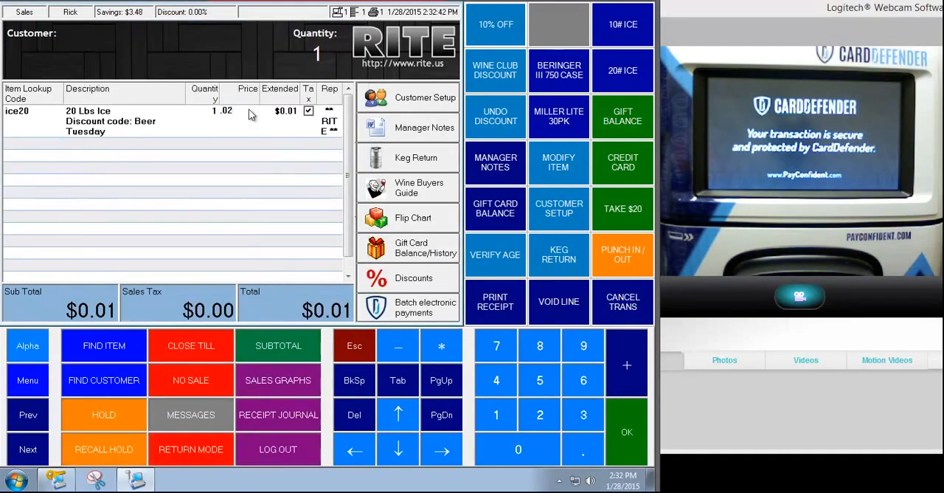
- Cancel the tender and clear the $0.01 ice transaction to an empty sale
click(278, 345)
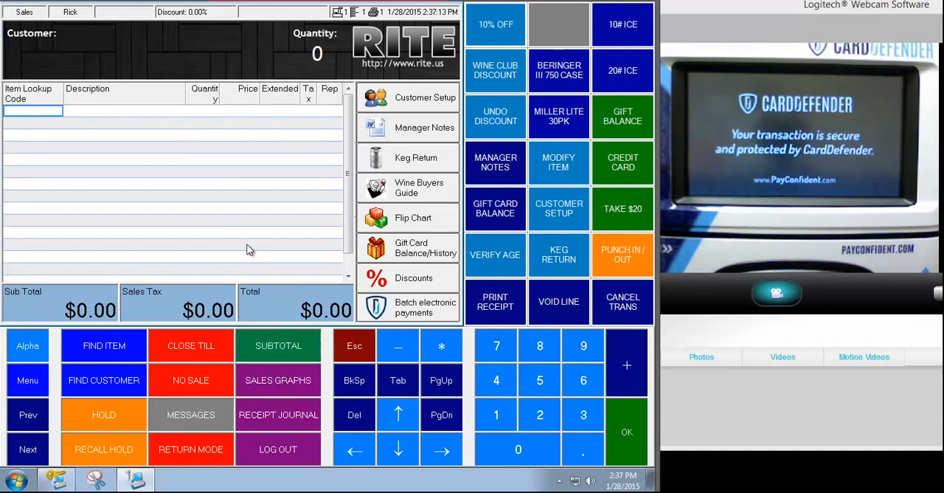
- Ring up 1800 Margarita RTD 1.75L and pay $26.39 by debit card, getting an encryption decline
click(103, 345)
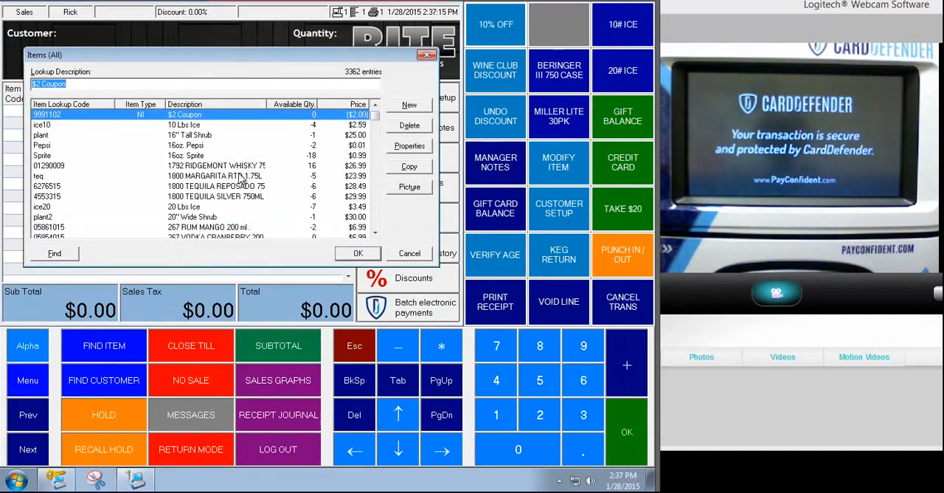
click(358, 253)
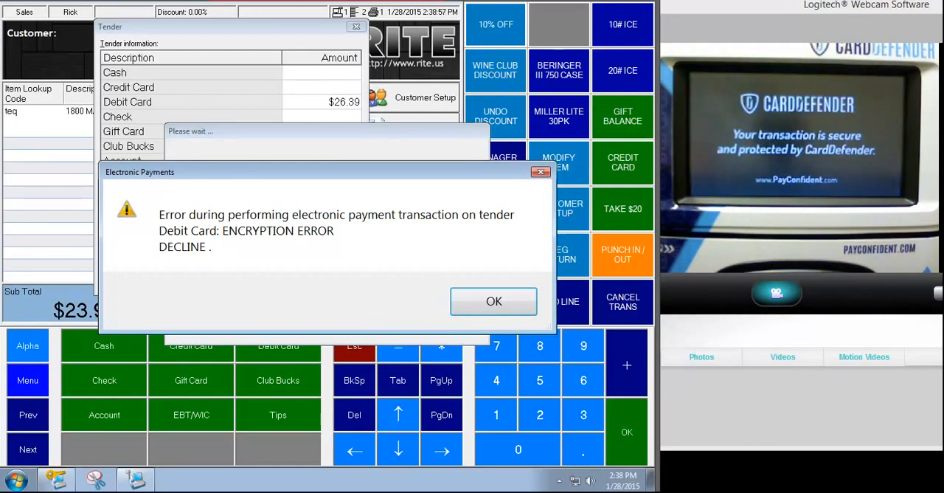
- Dismiss the decline and clear the $26.39 Debit Card amount, leaving the balance due
click(493, 301)
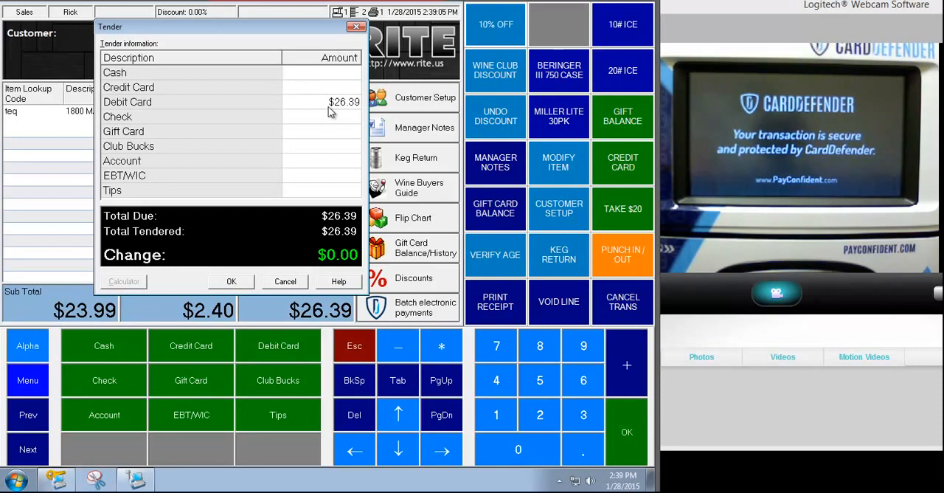
click(321, 102)
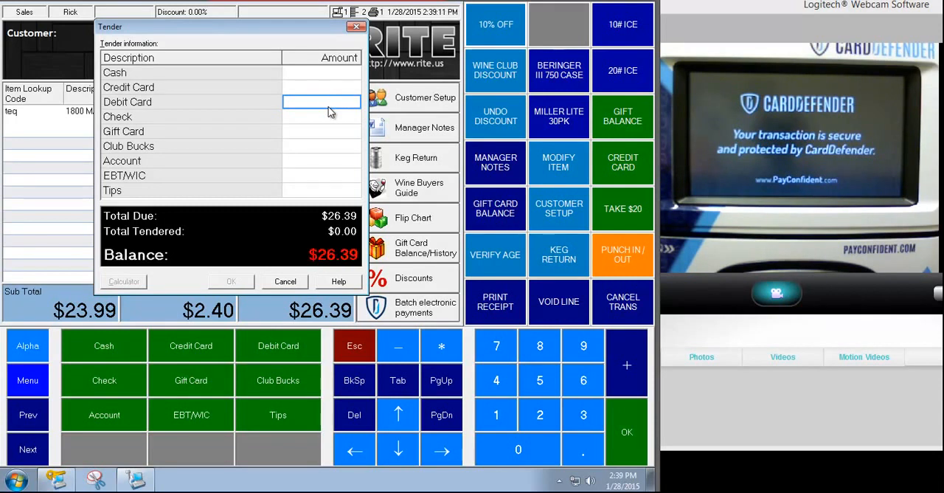
click(321, 87)
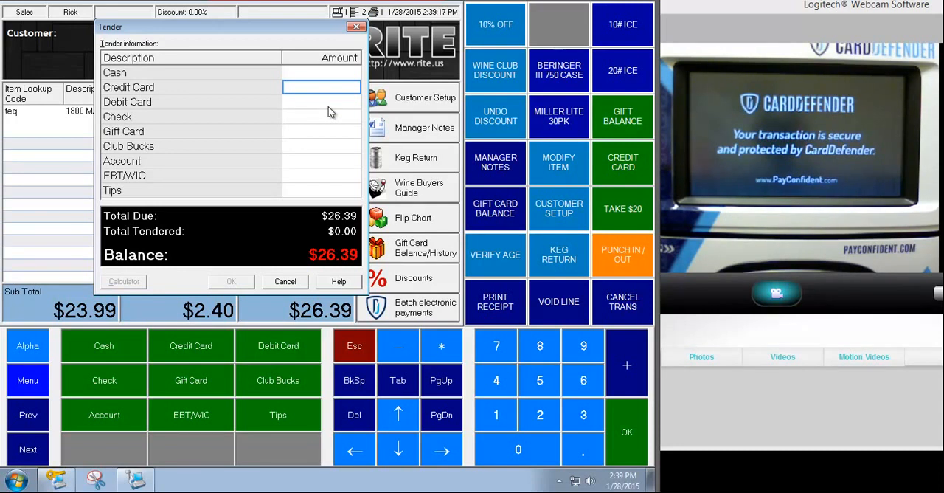
- Split the payment into small credit amounts (.03, .06) and acknowledge the debit decline
text(03)
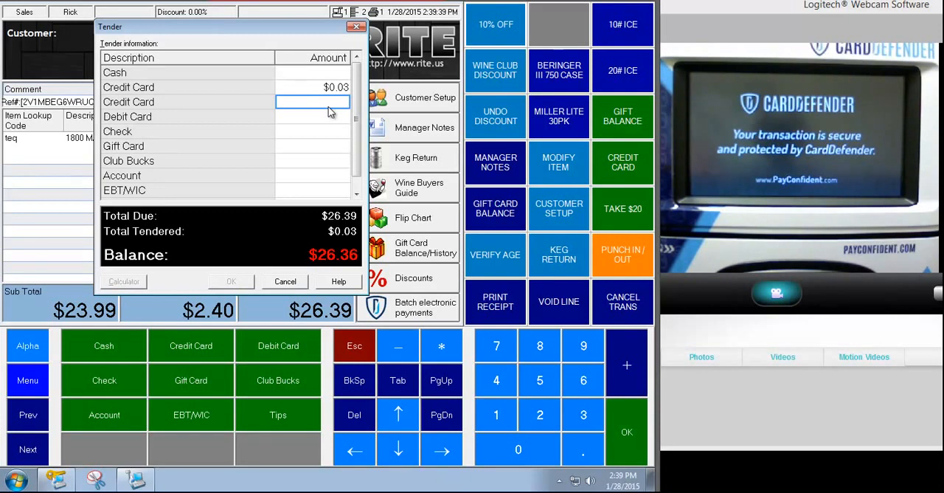
text(.06)
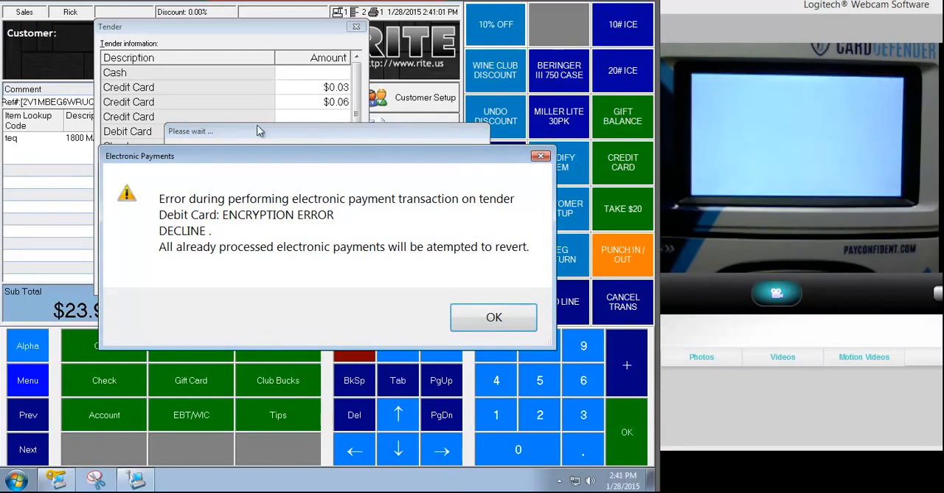
click(493, 317)
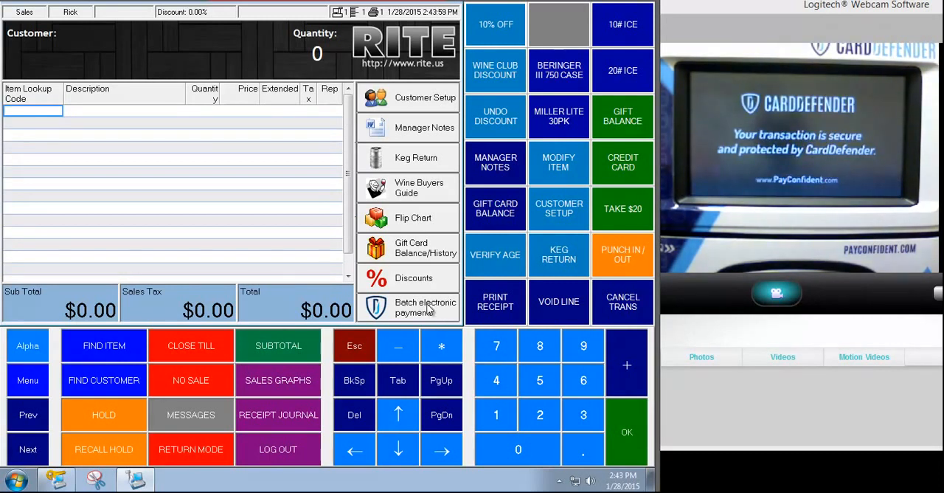
- Start settling the day's electronic payment batch from the empty sale screen
click(425, 307)
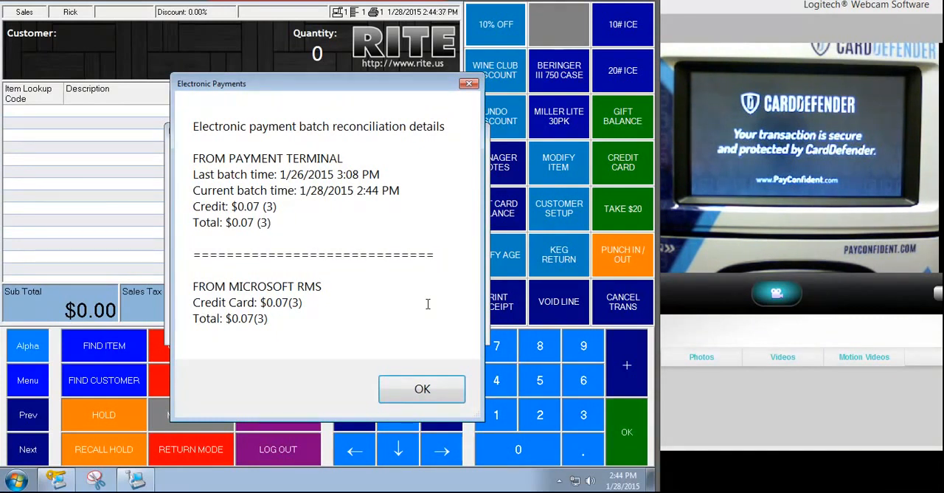
mouse_move(232, 232)
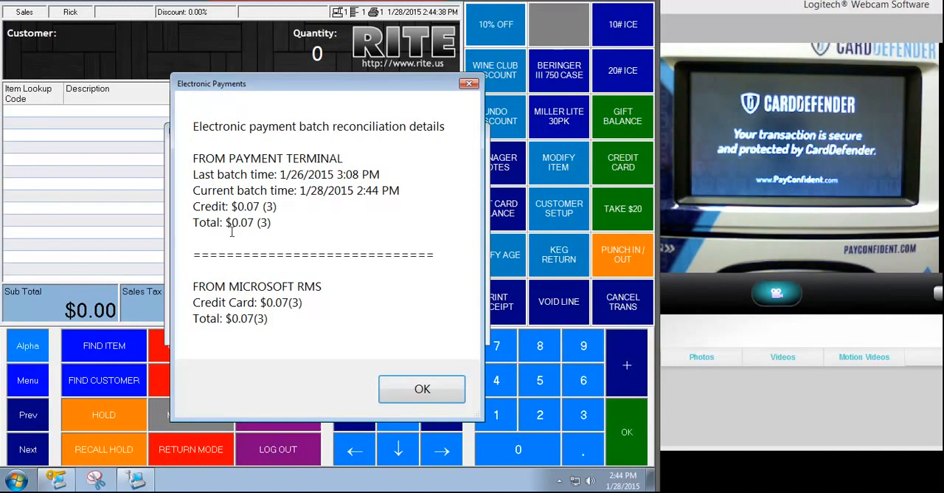